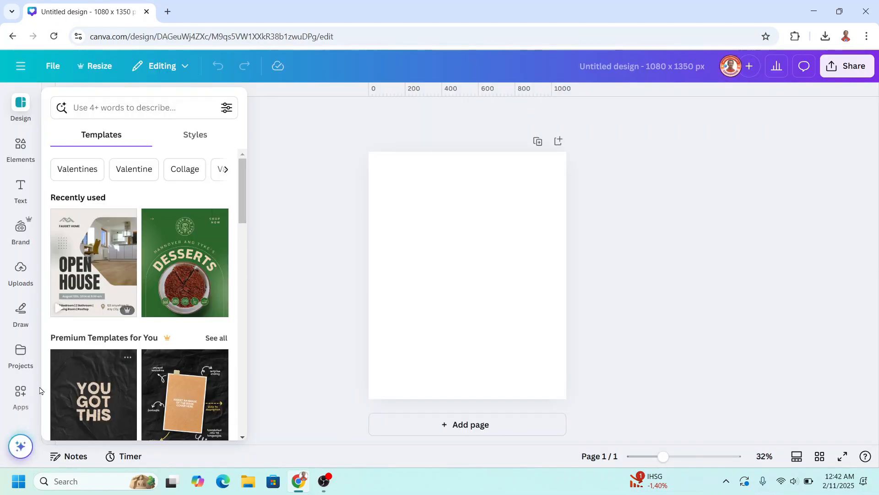
Search the Apps panel for 'text' and pick the Text Maker suggestion
{"action": "left_click", "coordinate": [20, 392]}
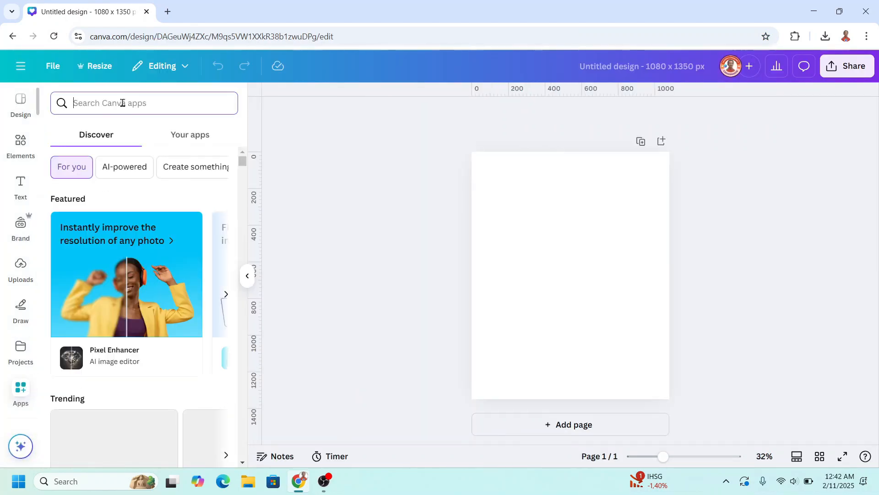
{"action": "type", "text": "text"}
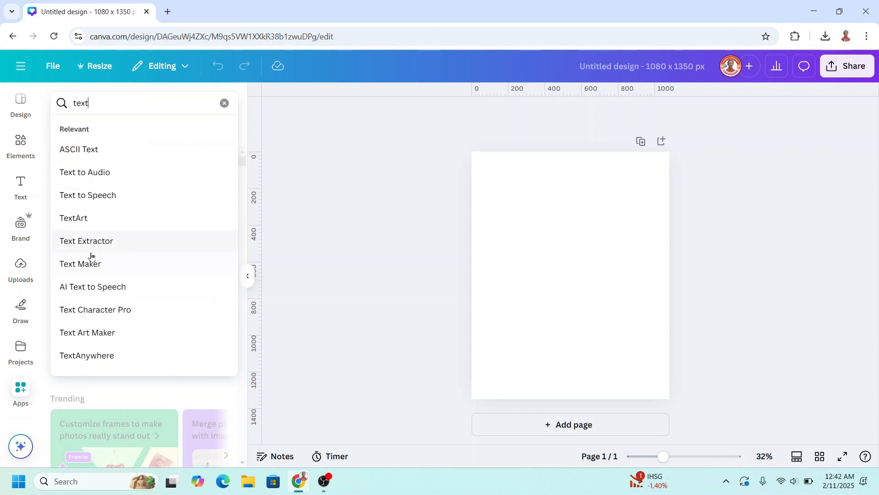
{"action": "left_click", "coordinate": [81, 264]}
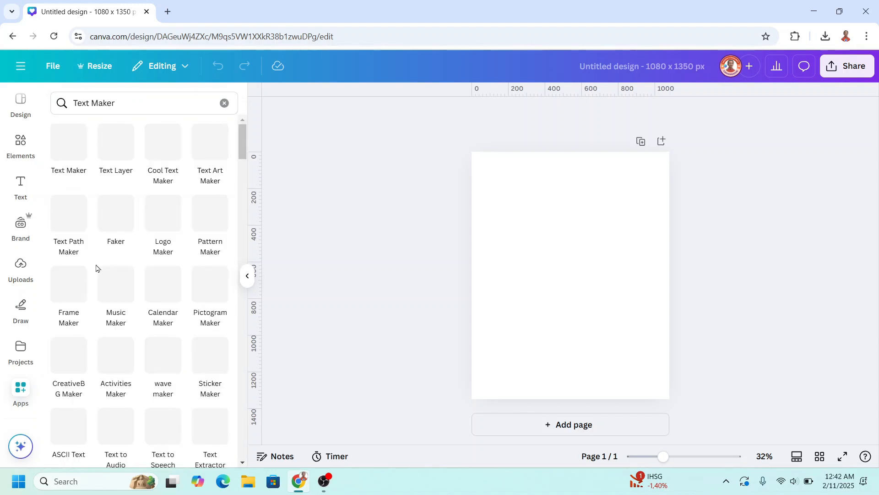
Start Text Maker's Simple Outline preset and replace the sample text with 'EAG'
{"action": "left_click", "coordinate": [67, 142]}
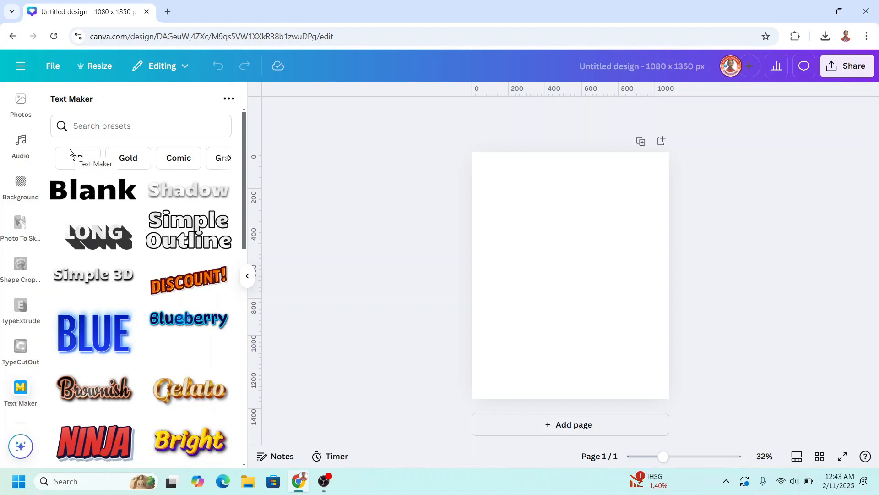
{"action": "left_click", "coordinate": [188, 231]}
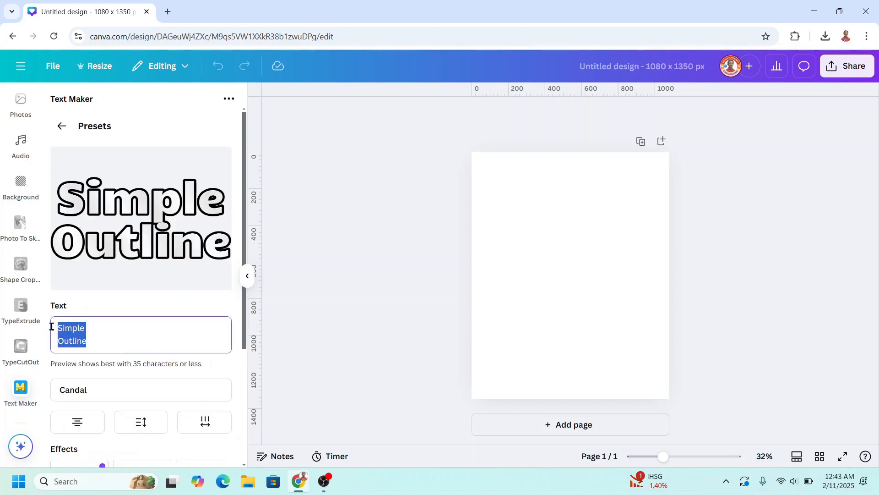
{"action": "key", "text": "Delete"}
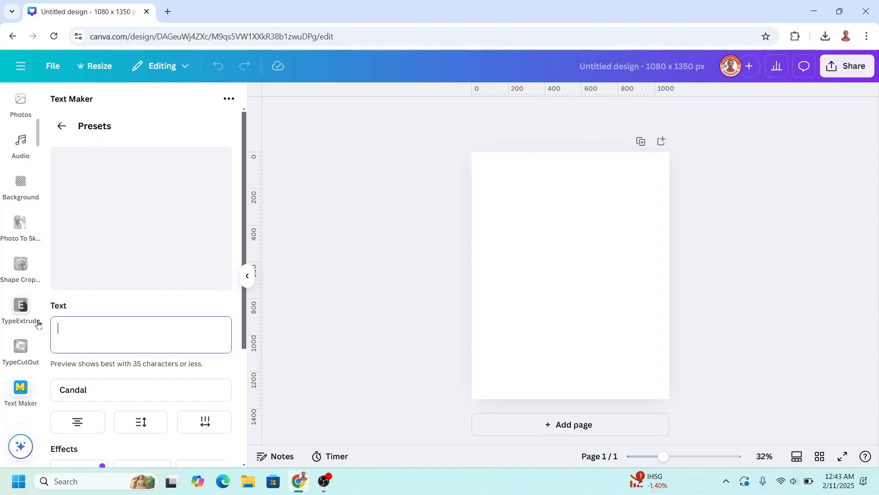
{"action": "type", "text": "EAG"}
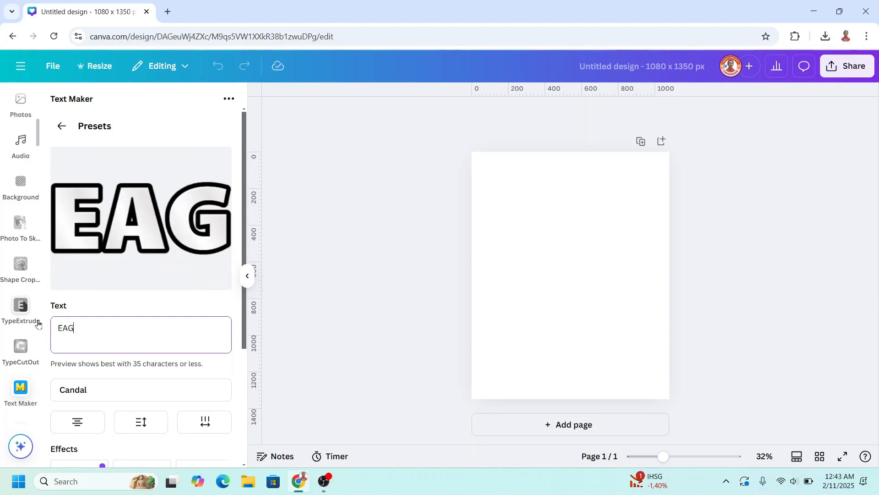
Set the lettering font to Anton
{"action": "left_click", "coordinate": [141, 390]}
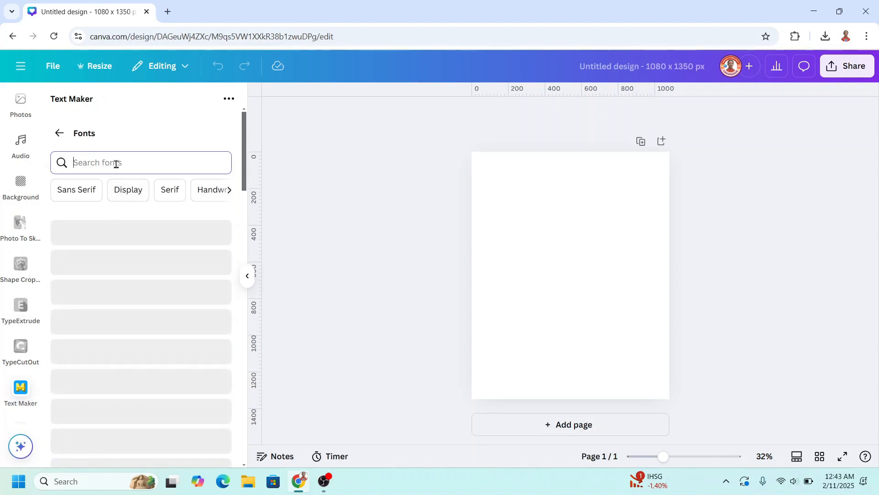
{"action": "type", "text": "ANTON"}
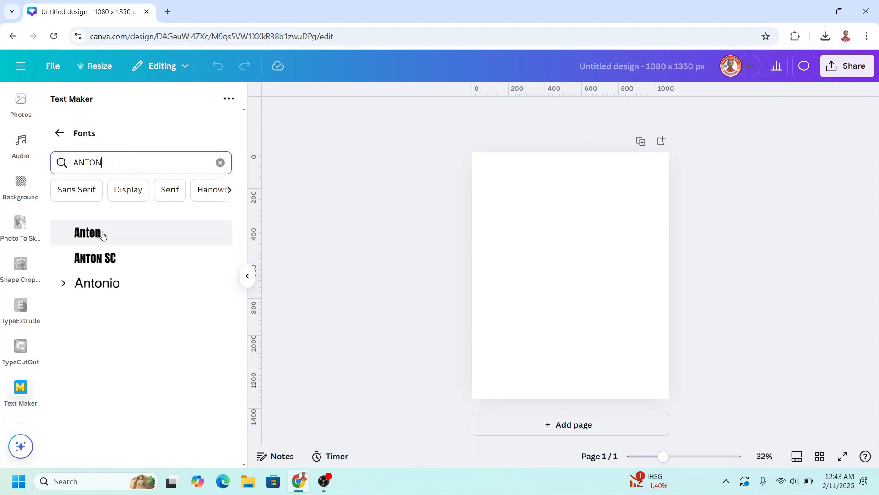
{"action": "left_click", "coordinate": [86, 234]}
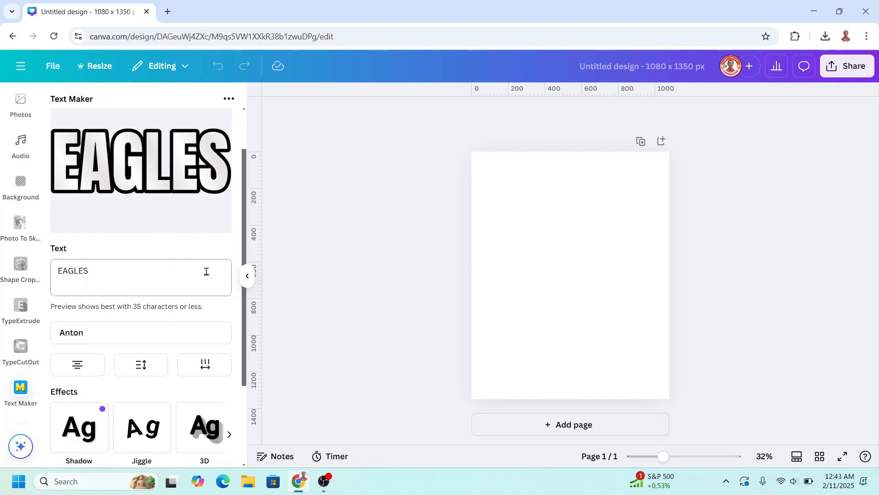
Adjust the letter spacing to 0.07
{"action": "left_click", "coordinate": [141, 365]}
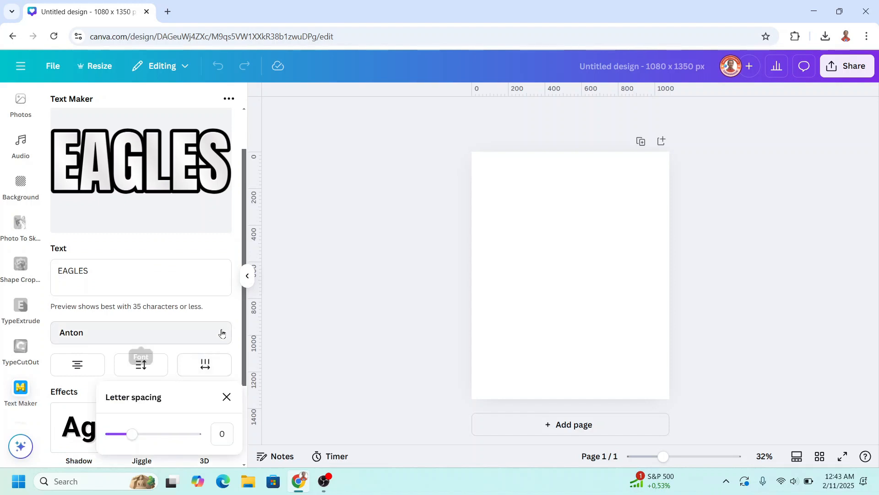
{"action": "left_click_drag", "start_coordinate": [132, 433], "coordinate": [137, 434]}
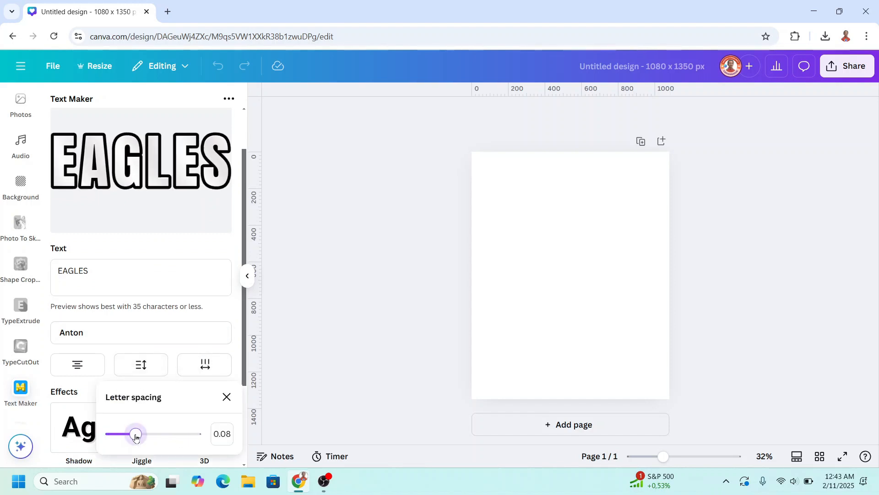
{"action": "left_click_drag", "start_coordinate": [137, 433], "coordinate": [134, 433]}
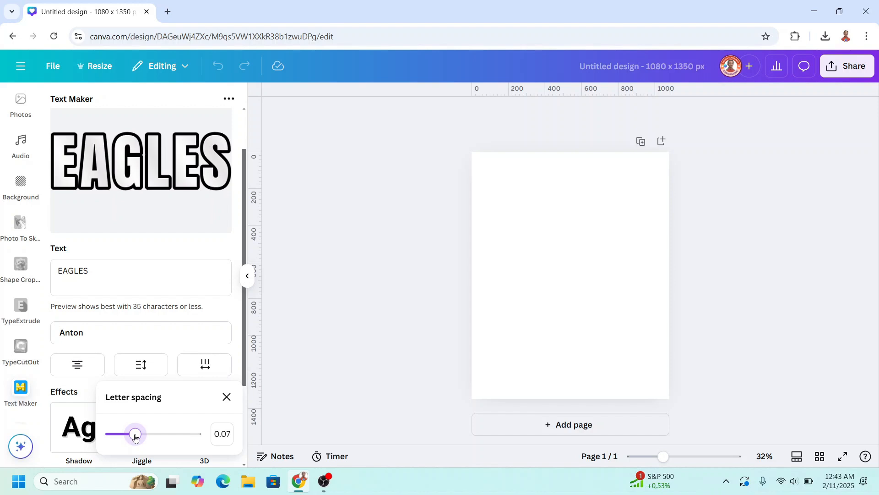
{"action": "mouse_move", "coordinate": [204, 365]}
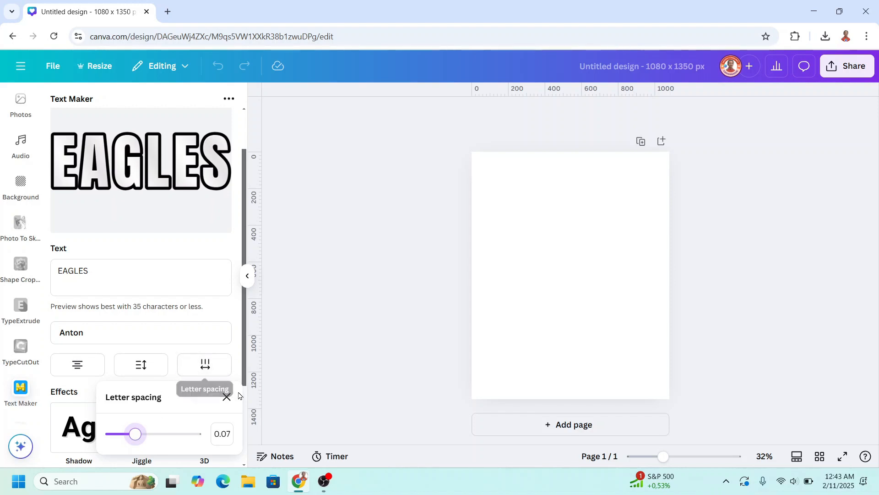
Give EAGLES a green outline thinned to width 0.075
{"action": "left_click", "coordinate": [226, 396]}
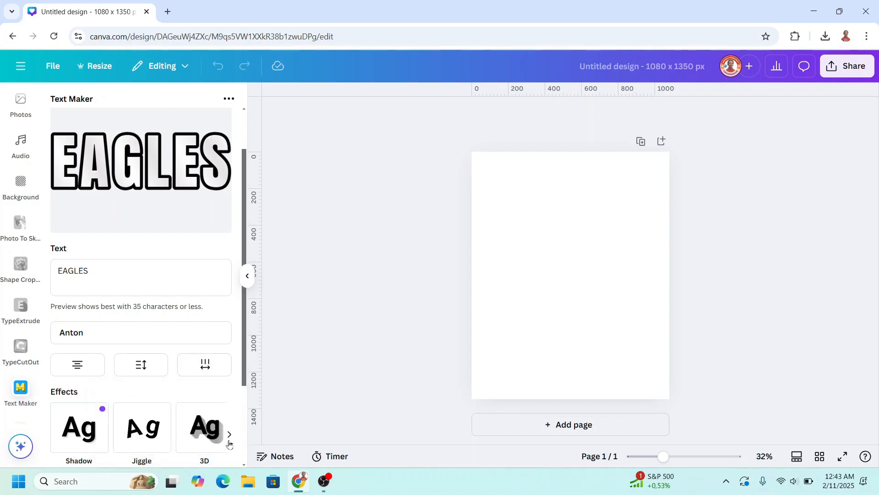
{"action": "left_click", "coordinate": [229, 434]}
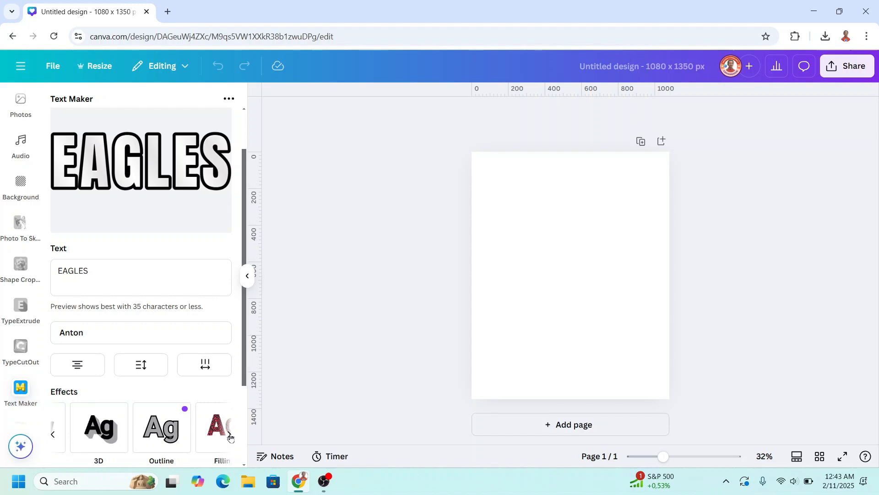
{"action": "left_click", "coordinate": [161, 427]}
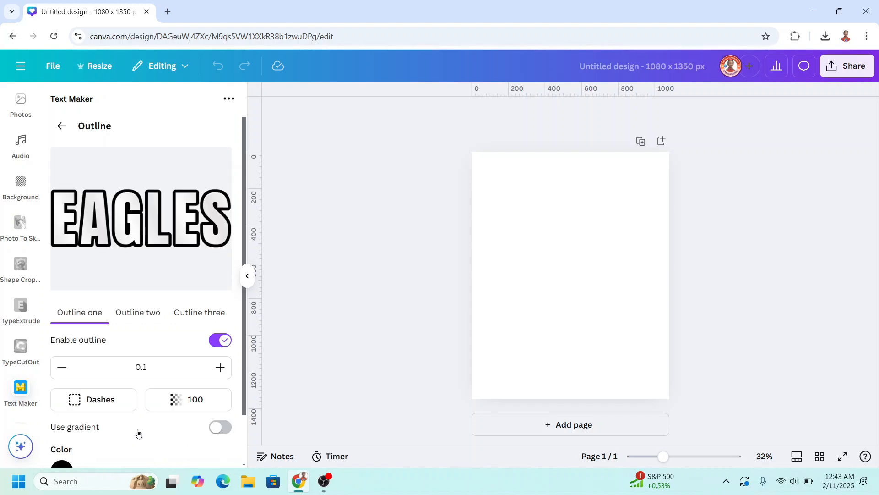
{"action": "left_click", "coordinate": [62, 463]}
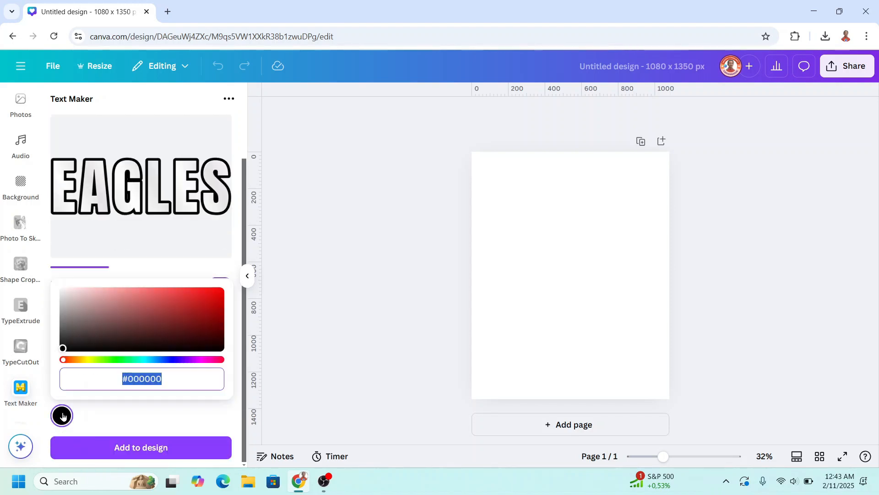
{"action": "left_click_drag", "start_coordinate": [61, 359], "coordinate": [133, 359]}
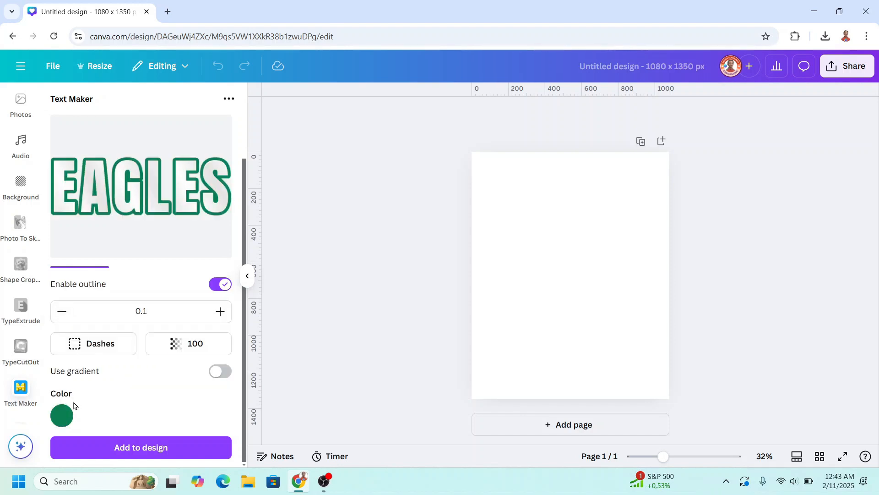
{"action": "left_click", "coordinate": [62, 311]}
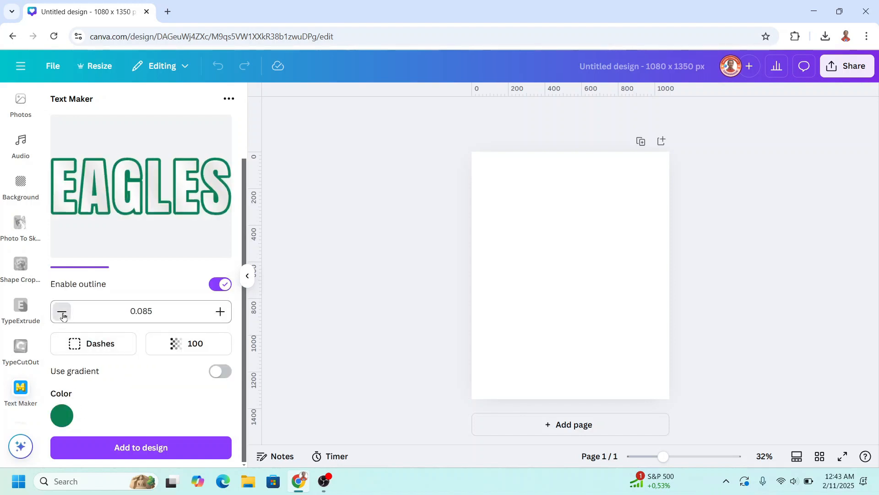
{"action": "left_click", "coordinate": [61, 311]}
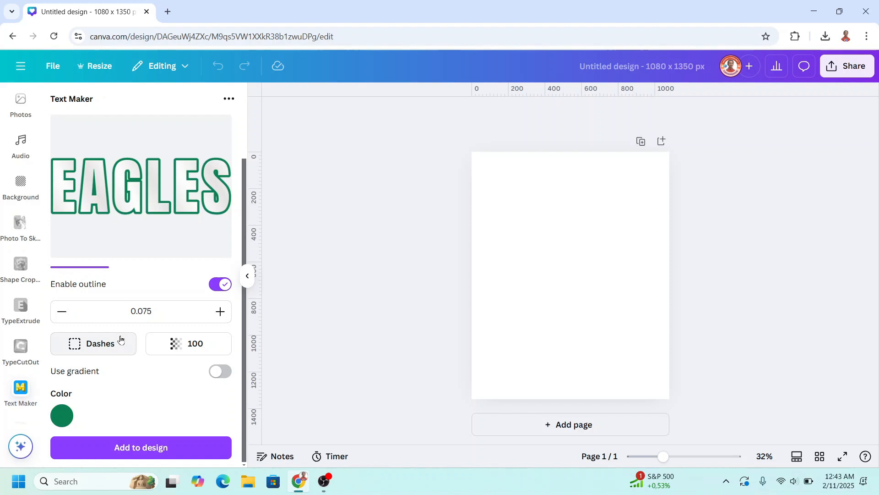
{"action": "left_click", "coordinate": [62, 126]}
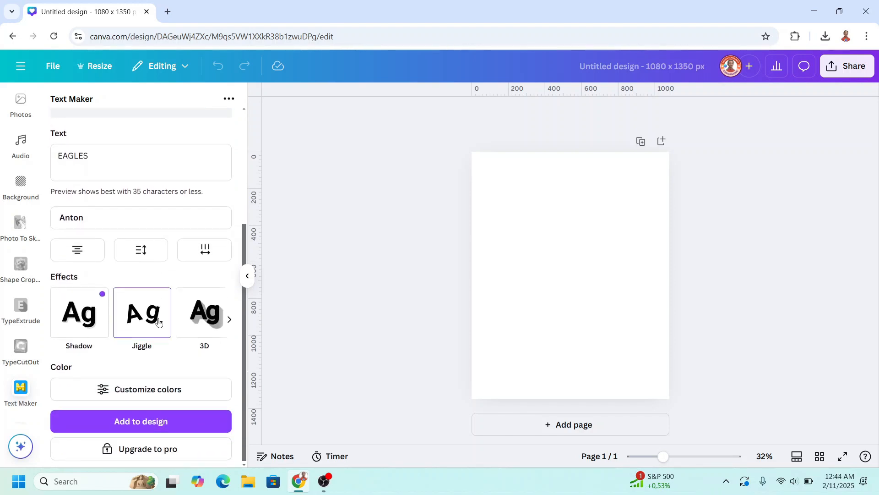
Reduce the fill gradient to two stops, light grey to white, at a 30 direction
{"action": "left_click", "coordinate": [141, 388]}
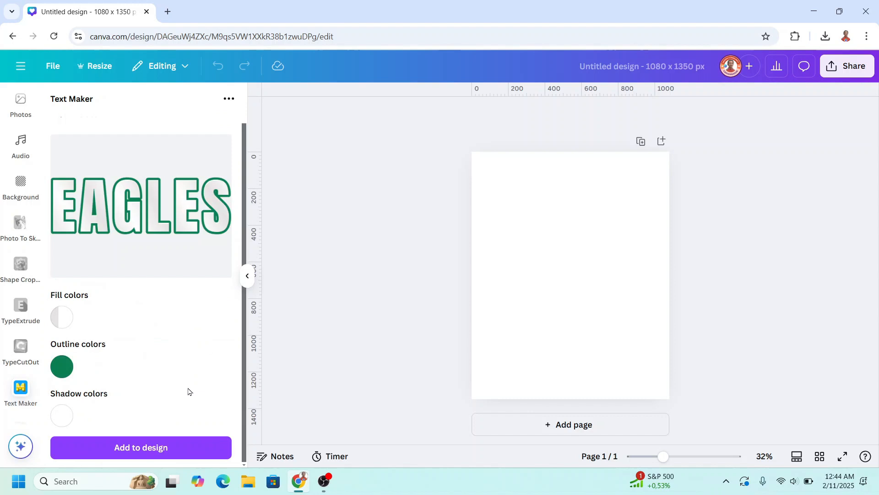
{"action": "mouse_move", "coordinate": [63, 317]}
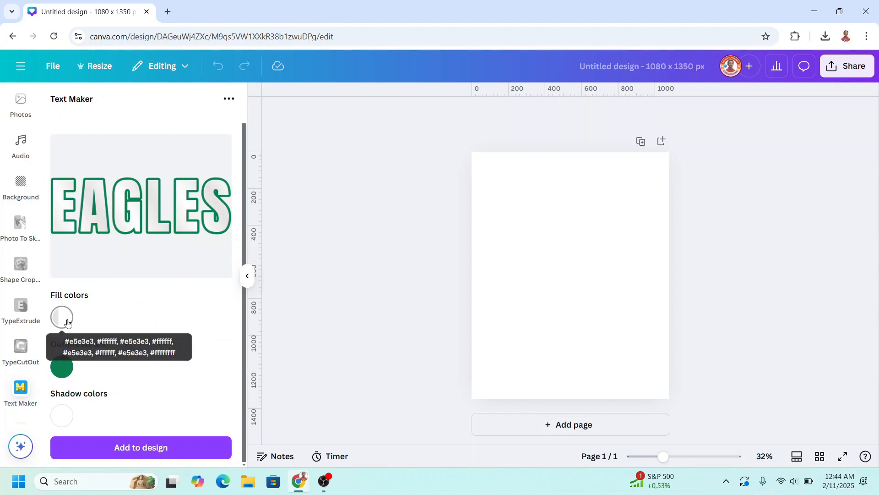
{"action": "left_click", "coordinate": [62, 316]}
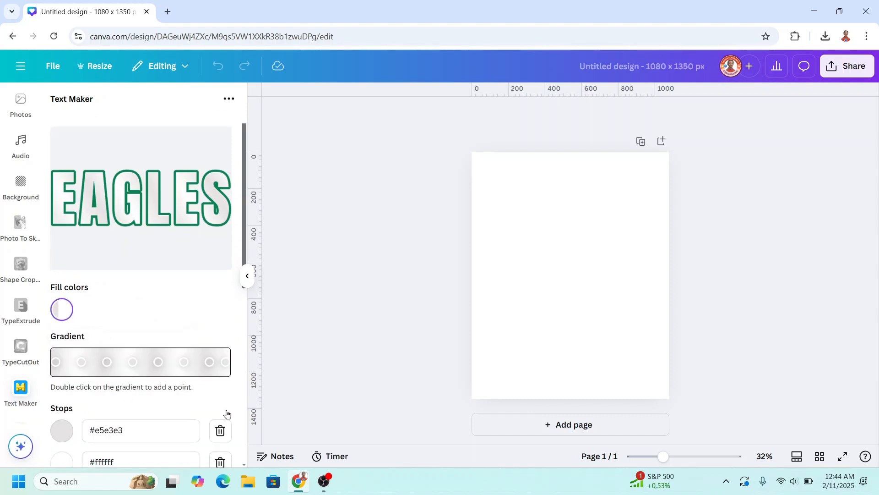
{"action": "scroll", "scroll_direction": "down", "scroll_amount": 3}
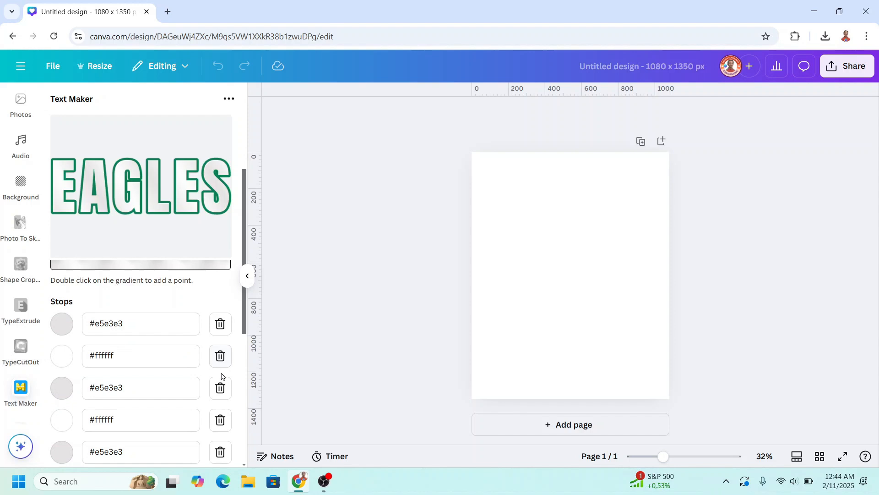
{"action": "left_click", "coordinate": [220, 387]}
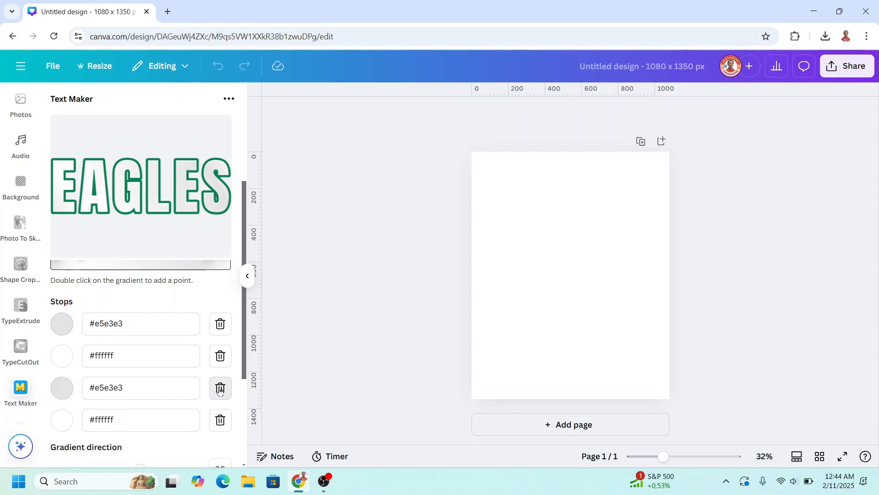
{"action": "left_click", "coordinate": [220, 387]}
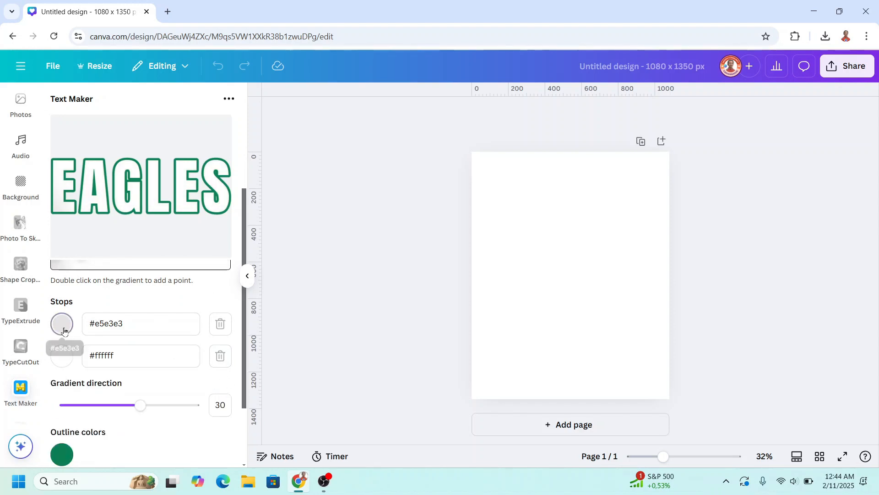
{"action": "left_click", "coordinate": [63, 324]}
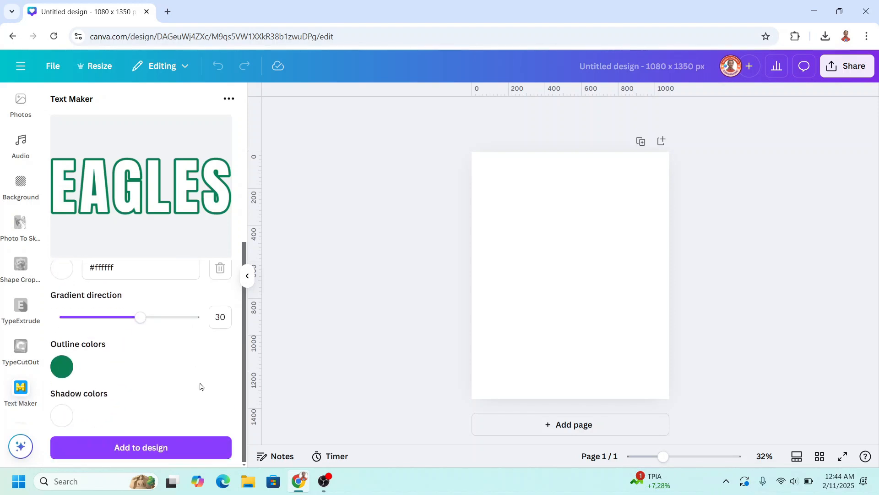
Add the EAGLES text to the page and make the page background black
{"action": "left_click", "coordinate": [141, 447]}
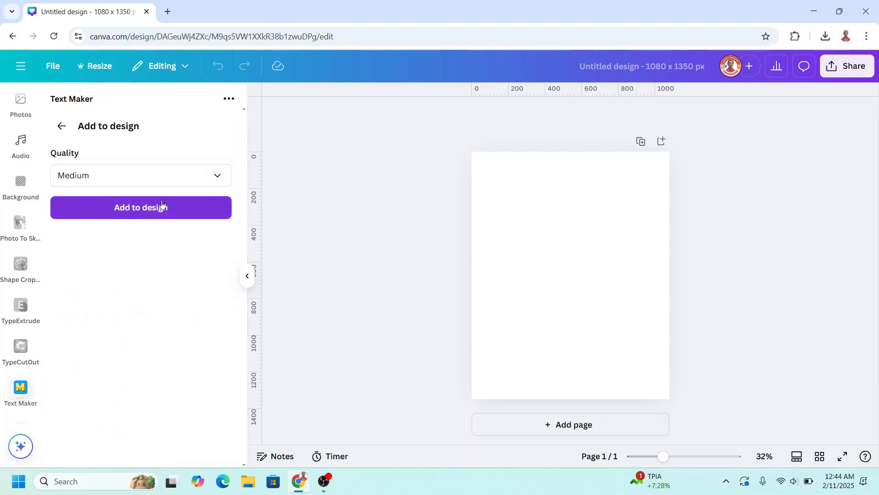
{"action": "left_click", "coordinate": [141, 207]}
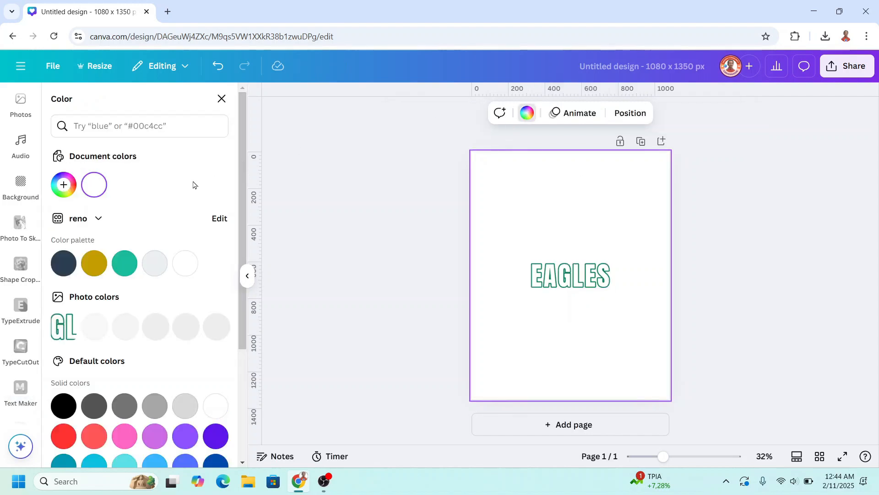
{"action": "left_click", "coordinate": [64, 404]}
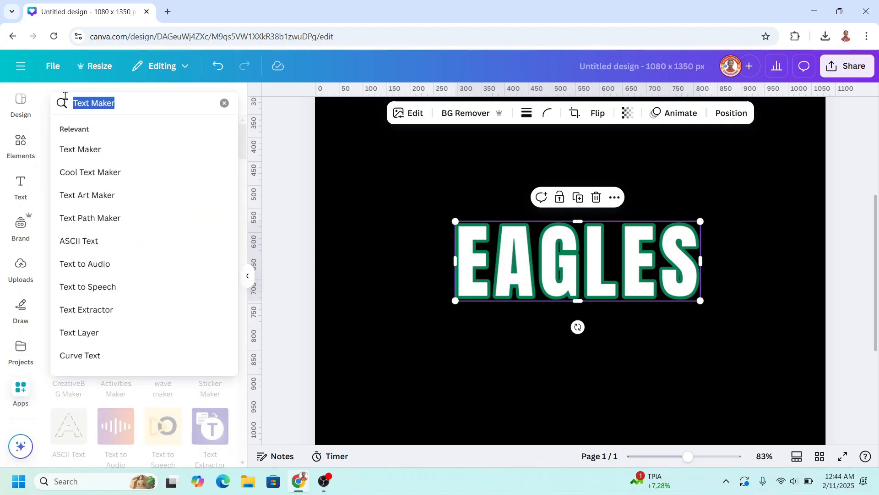
Use the Reshape app to slant the EAGLES text into a perspective shape by dragging its corners
{"action": "type", "text": "RESHP"}
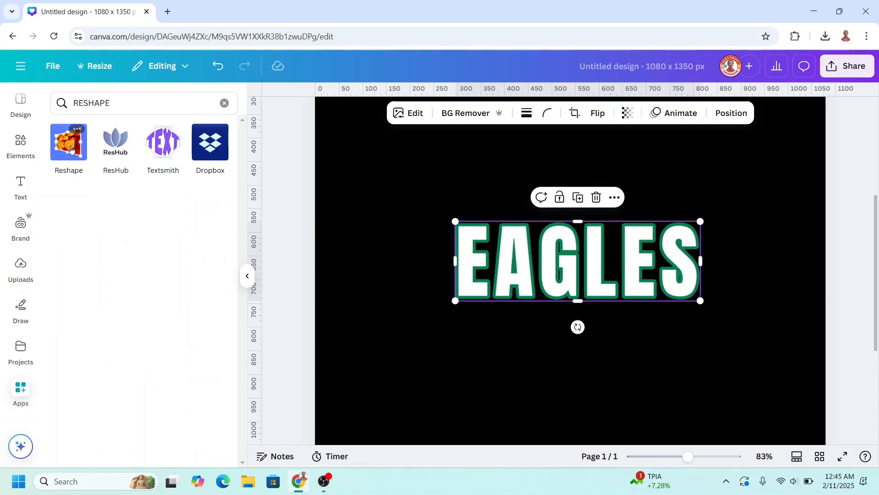
{"action": "left_click", "coordinate": [69, 141]}
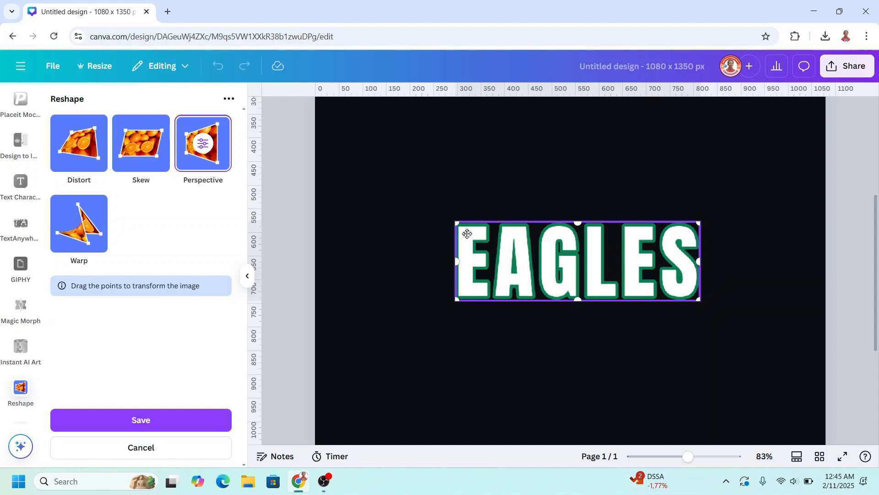
{"action": "left_click_drag", "start_coordinate": [456, 222], "coordinate": [456, 228]}
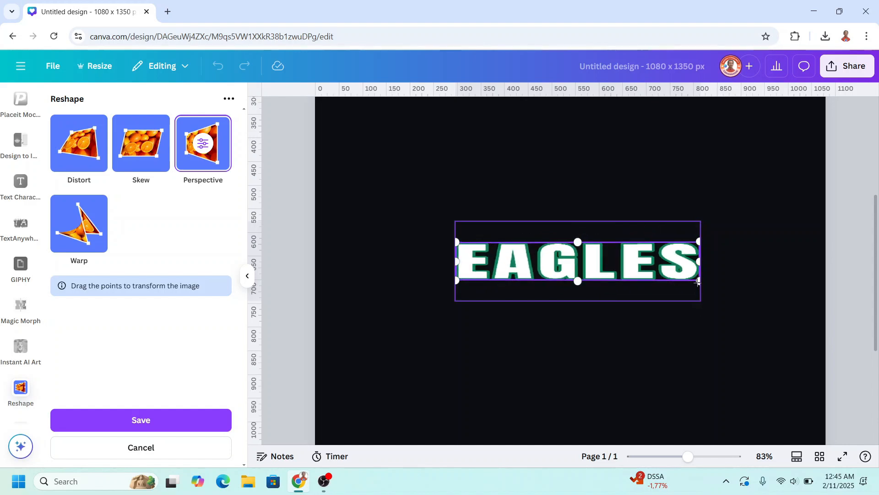
{"action": "left_click_drag", "start_coordinate": [698, 281], "coordinate": [690, 281]}
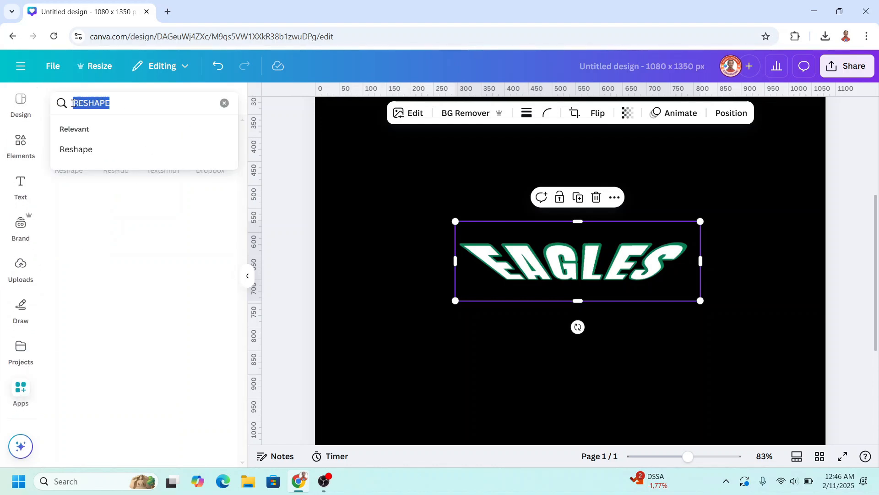
Apply Image Blender with a vertical fade at strength 6 and save the faded text
{"action": "type", "text": "BLENDER"}
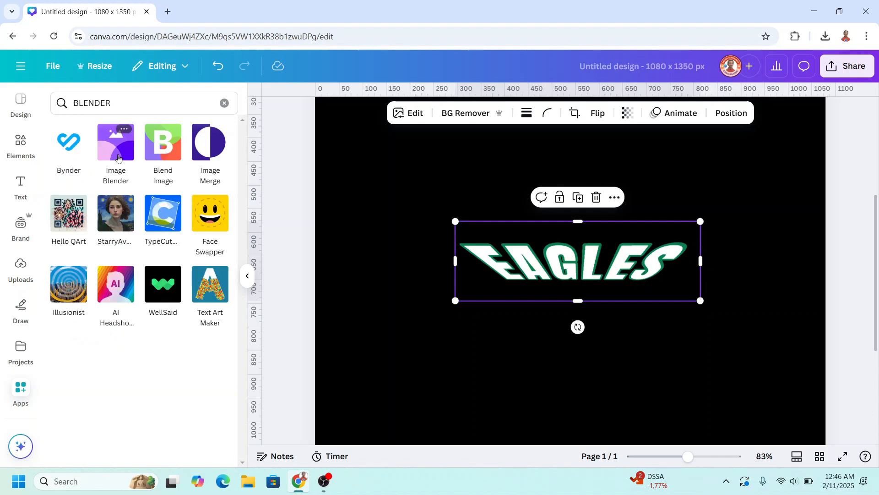
{"action": "left_click", "coordinate": [115, 142]}
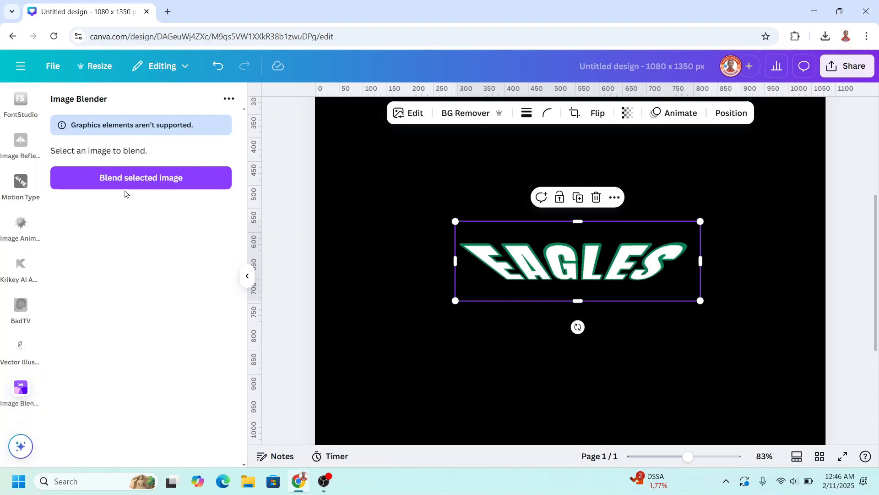
{"action": "left_click", "coordinate": [142, 177]}
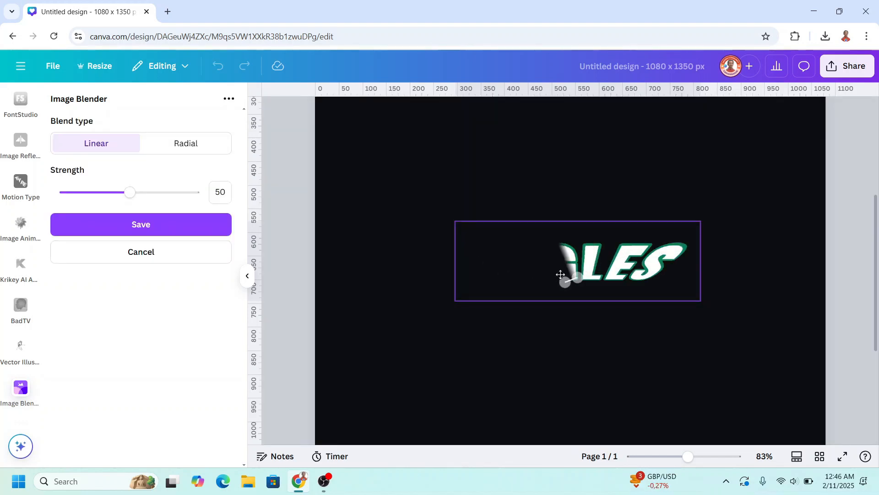
{"action": "left_click_drag", "start_coordinate": [561, 283], "coordinate": [565, 249]}
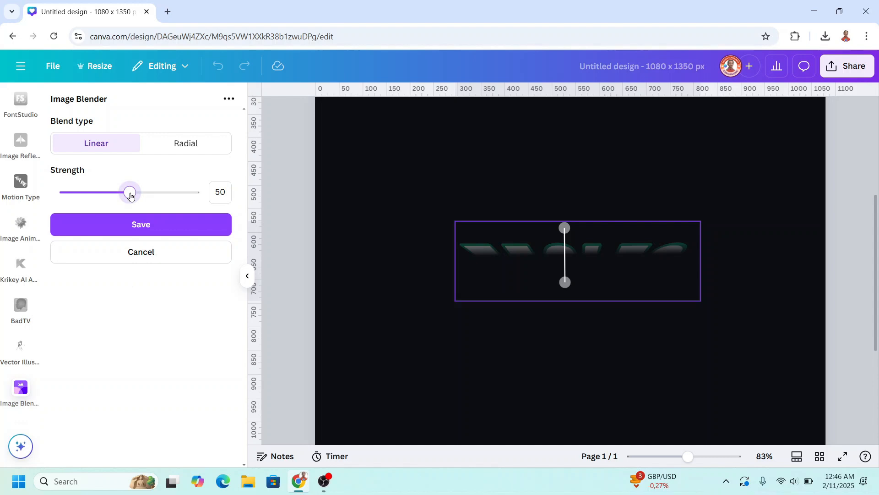
{"action": "left_click_drag", "start_coordinate": [129, 192], "coordinate": [95, 192]}
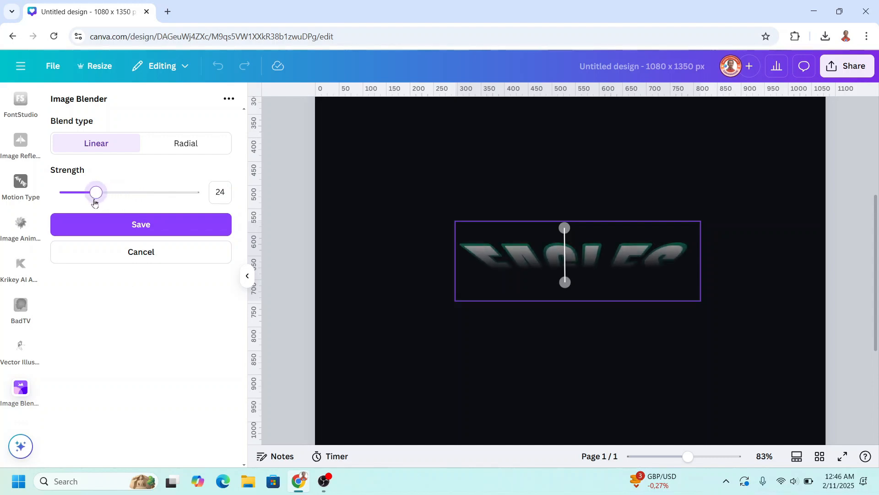
{"action": "left_click_drag", "start_coordinate": [96, 191], "coordinate": [70, 192]}
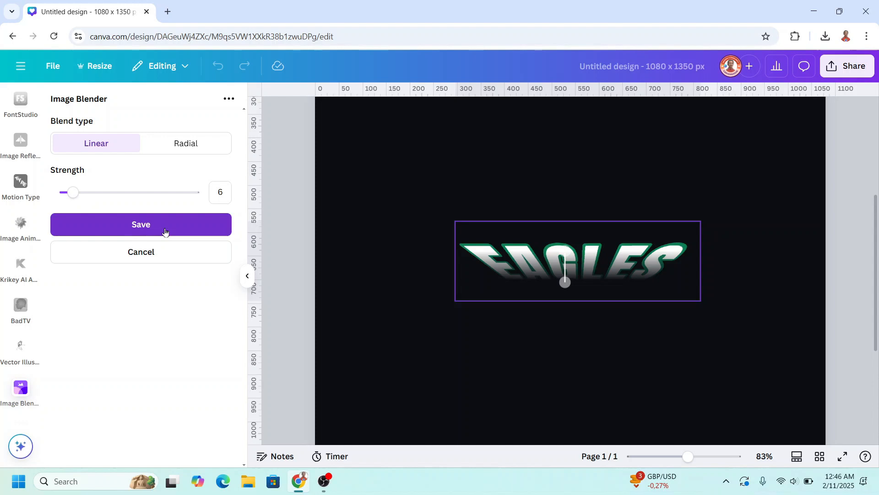
{"action": "left_click", "coordinate": [141, 224]}
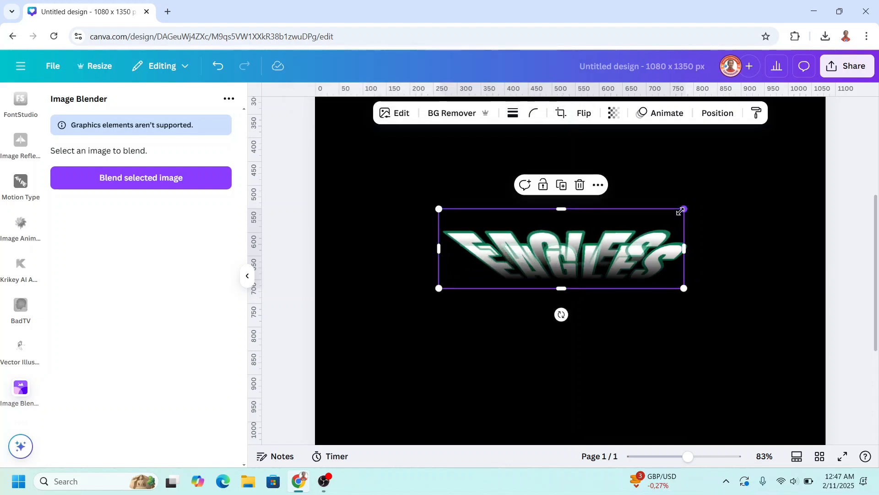
Enlarge the duplicated copy and blend it with a vertical fade at strength 43
{"action": "left_click_drag", "start_coordinate": [681, 209], "coordinate": [724, 194]}
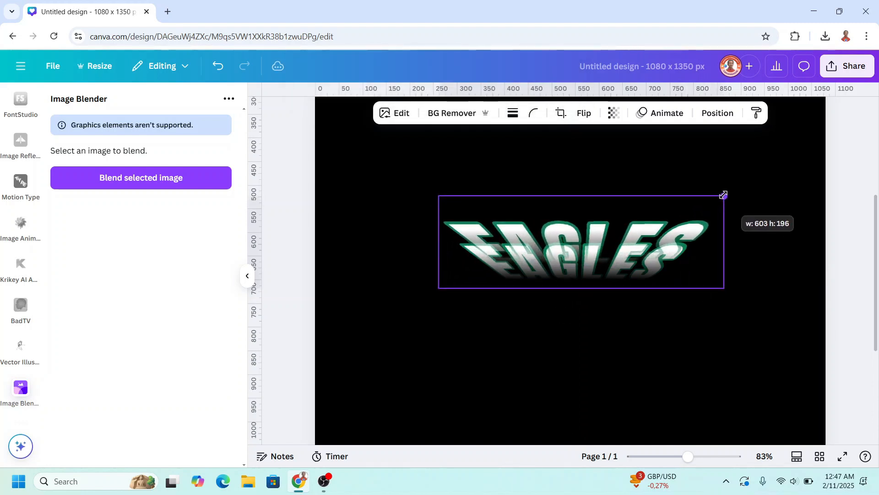
{"action": "left_click", "coordinate": [141, 178]}
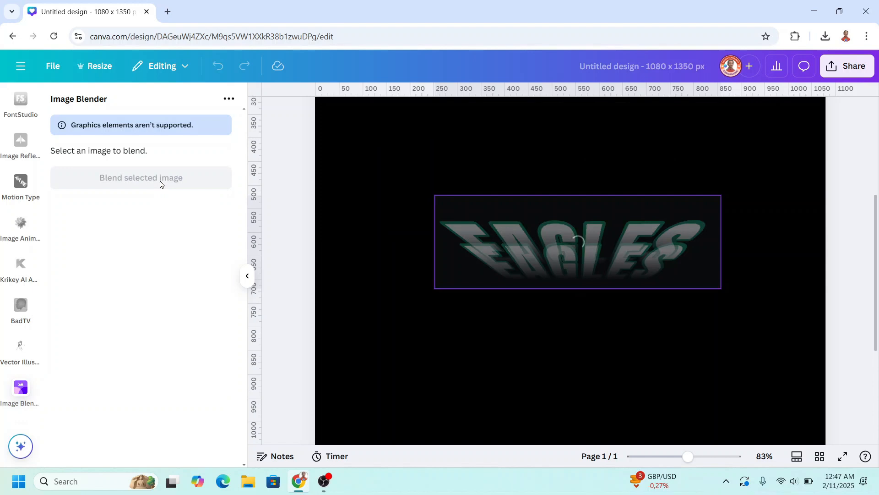
{"action": "left_click", "coordinate": [141, 177]}
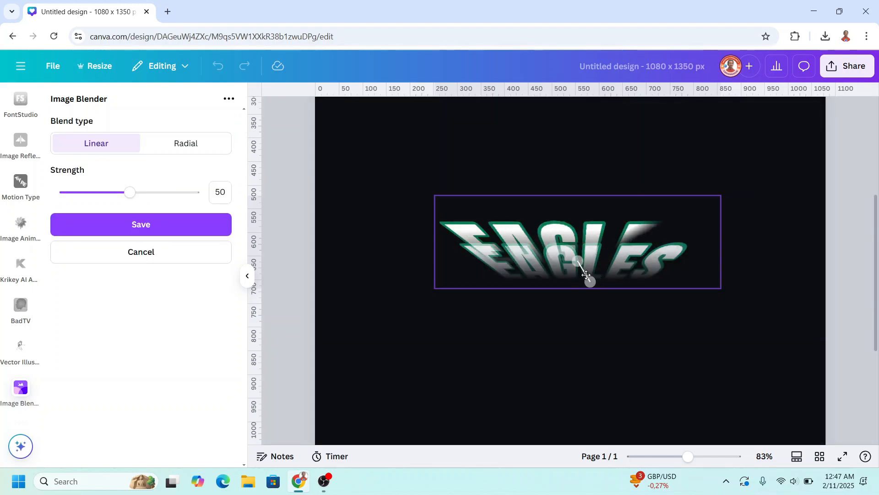
{"action": "left_click_drag", "start_coordinate": [586, 274], "coordinate": [578, 283]}
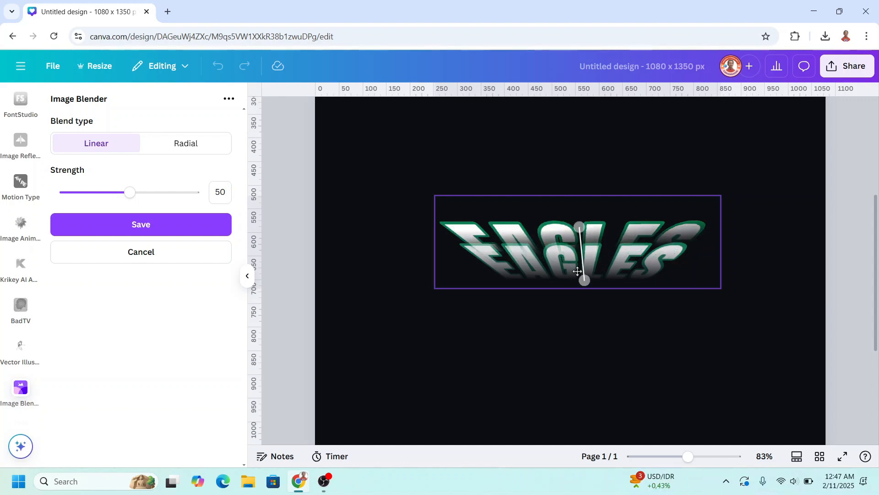
{"action": "left_click_drag", "start_coordinate": [583, 282], "coordinate": [580, 274]}
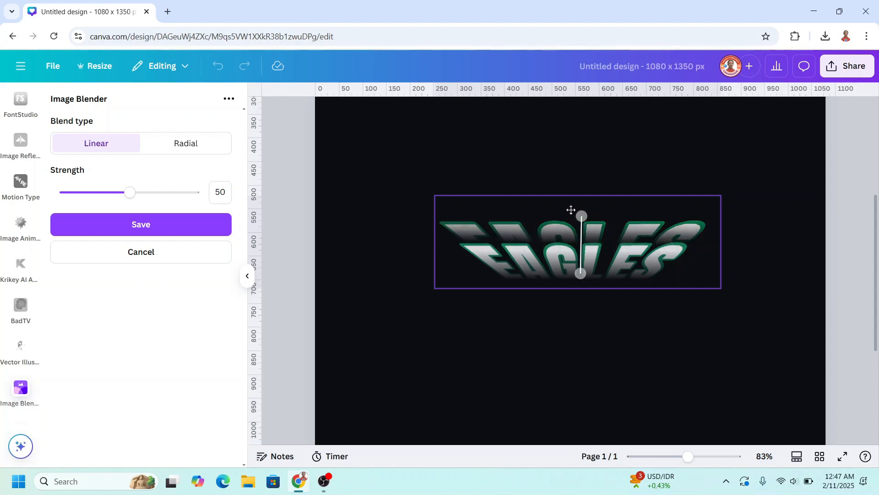
{"action": "left_click_drag", "start_coordinate": [129, 193], "coordinate": [116, 192]}
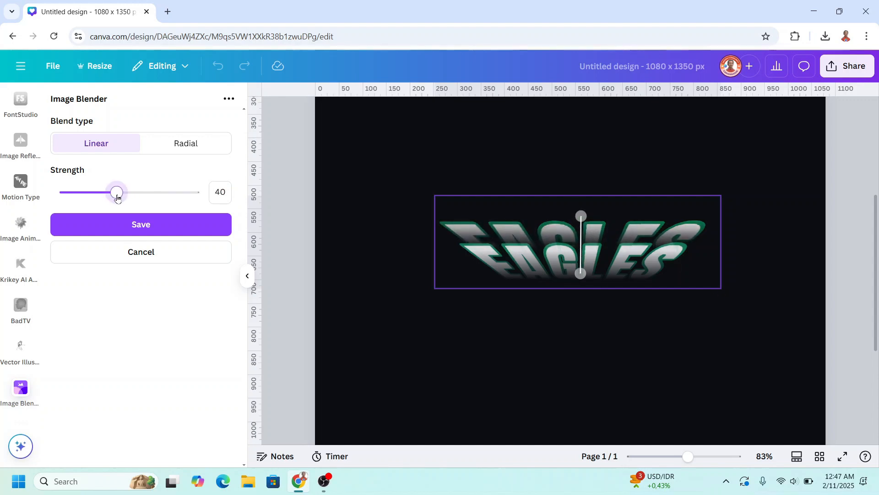
{"action": "left_click_drag", "start_coordinate": [116, 192], "coordinate": [120, 191]}
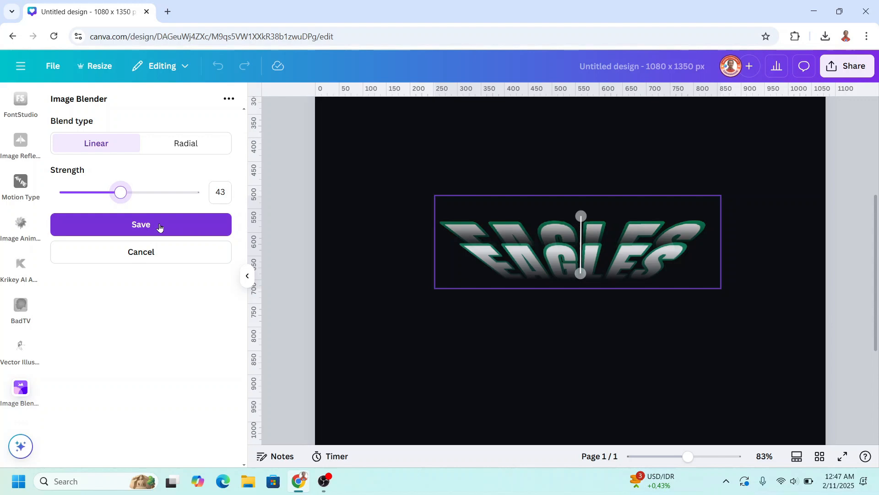
{"action": "left_click", "coordinate": [141, 224]}
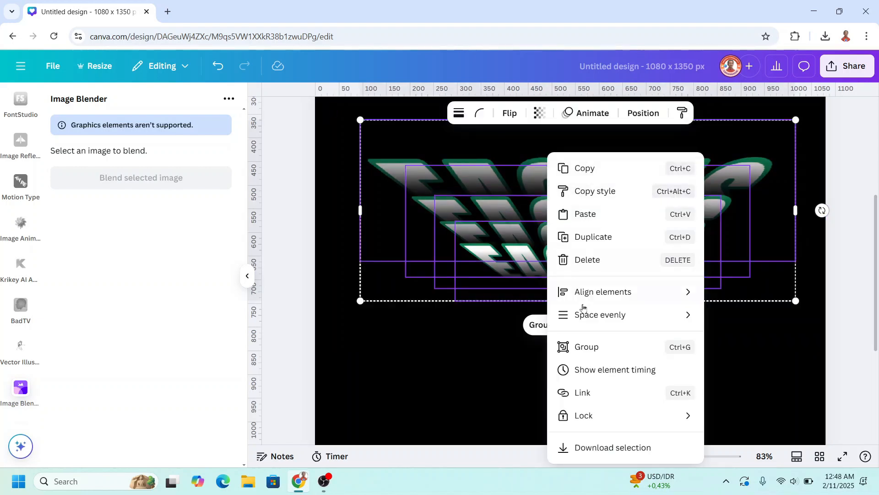
Download the stacked copies as a PNG with transparent background
{"action": "left_click", "coordinate": [612, 447]}
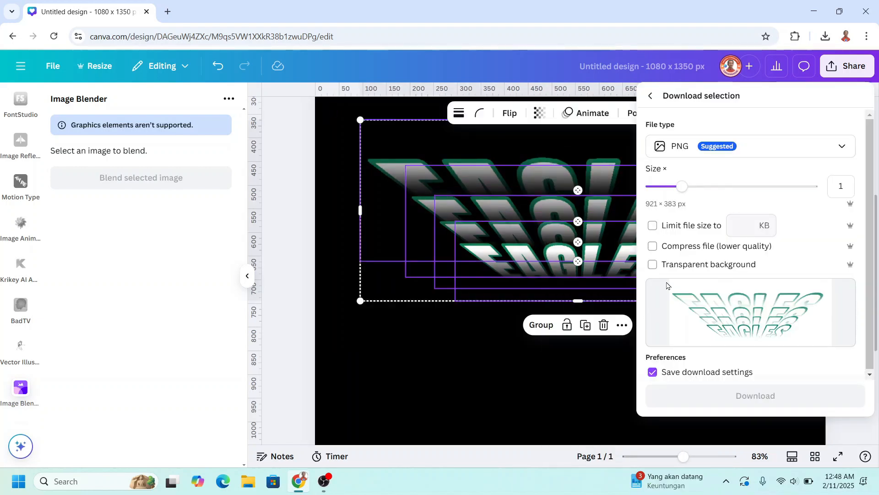
{"action": "left_click", "coordinate": [652, 264]}
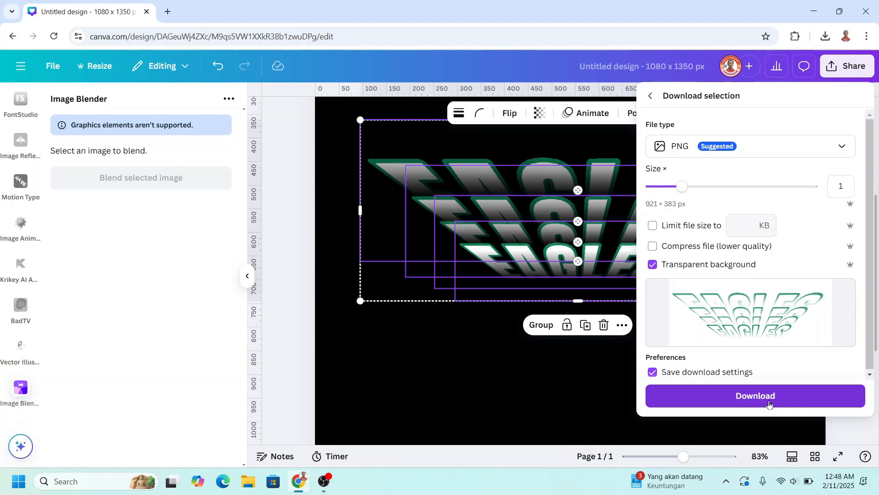
{"action": "left_click", "coordinate": [755, 396]}
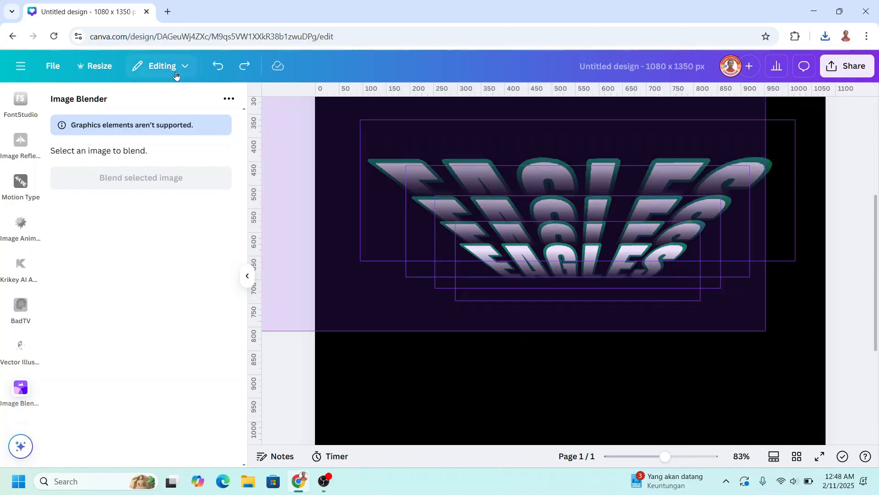
Place a vertically flipped copy of the EAGLES stack below the original, centred on the page
{"action": "left_click", "coordinate": [825, 36]}
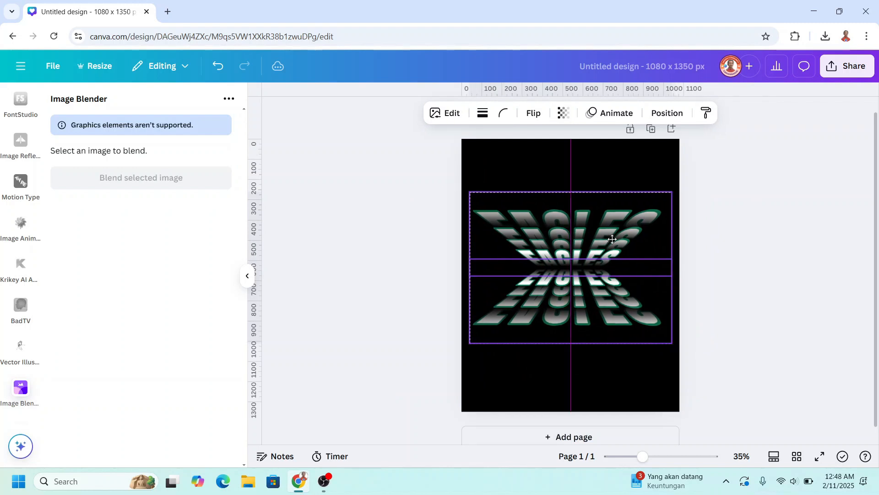
{"action": "left_click", "coordinate": [765, 287]}
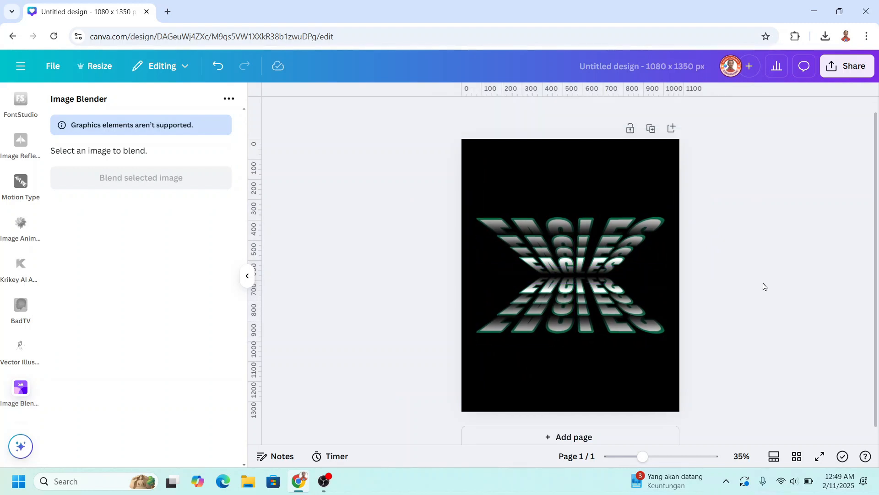
Set the whole-page download to PNG at 1,080 × 1,350 px with a transparent background
{"action": "left_click", "coordinate": [848, 66]}
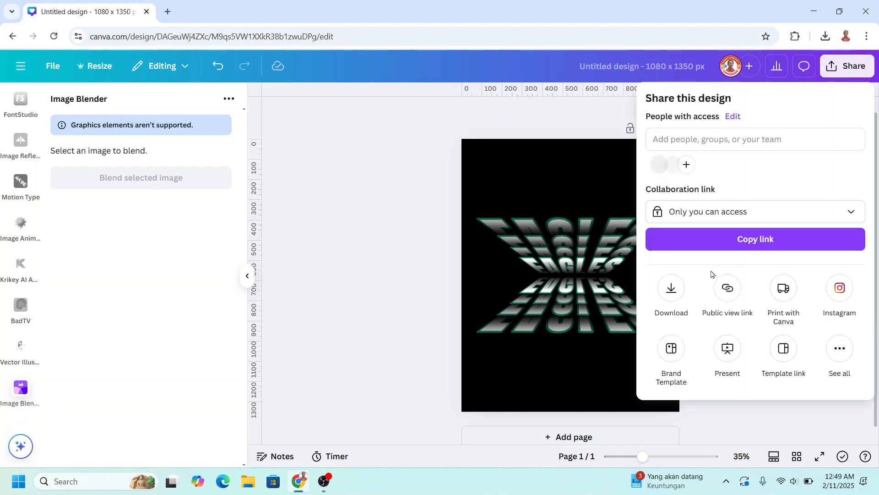
{"action": "left_click", "coordinate": [671, 287]}
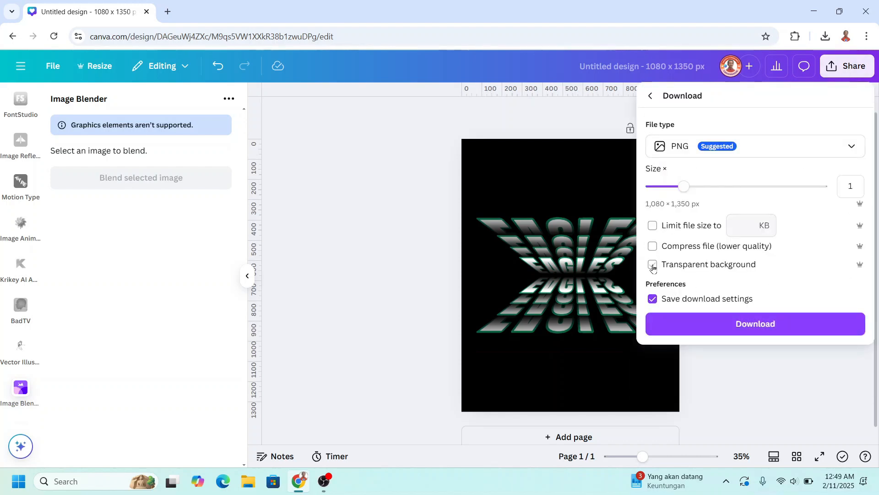
{"action": "left_click", "coordinate": [652, 263]}
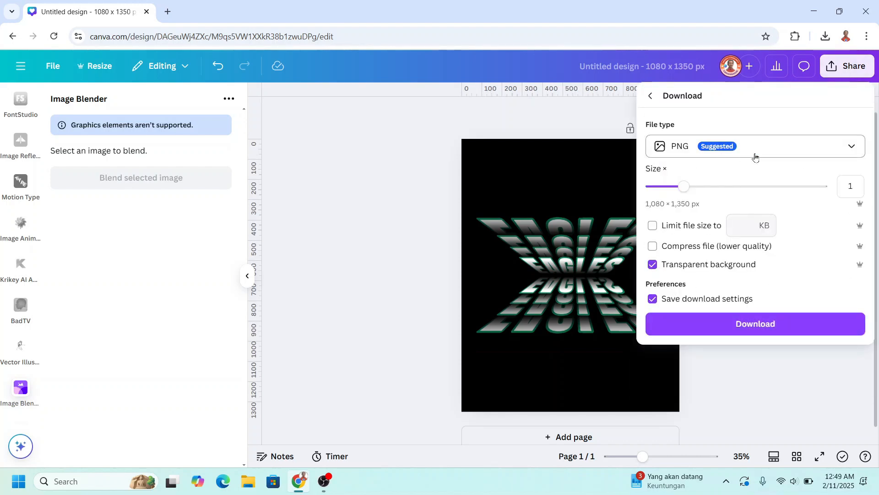